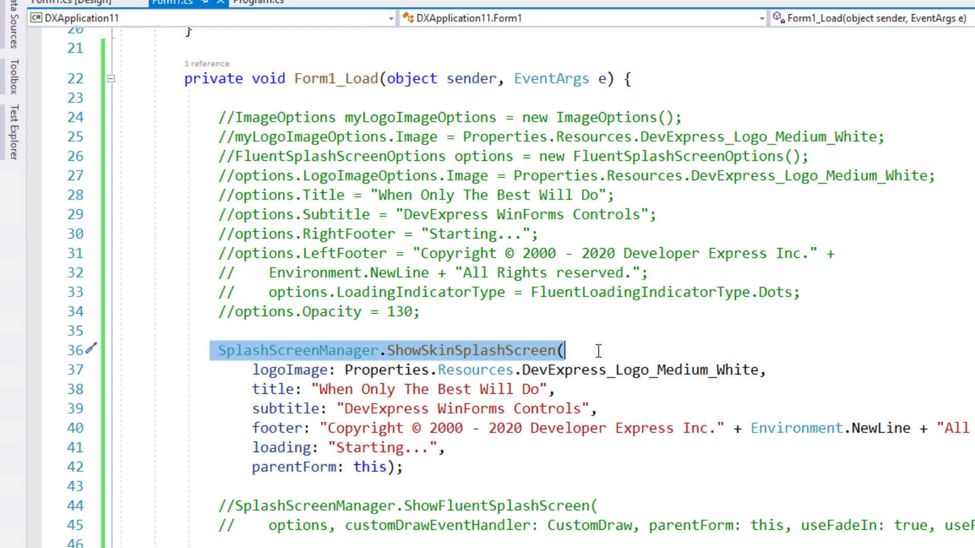
# Step: Show the ShowSkinSplashScreen overload signature with its optional fade and start-position parameters
pyautogui.scroll(-3)
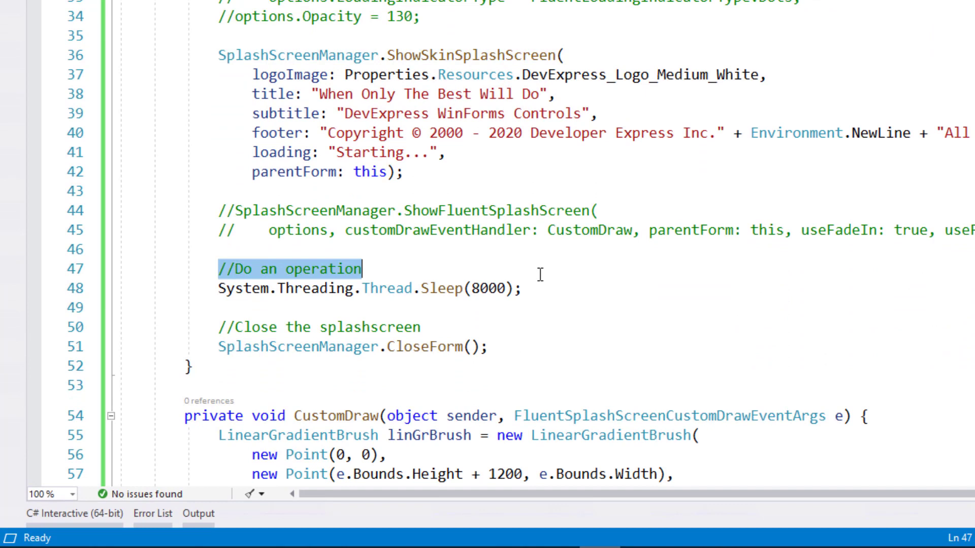
pyautogui.click(525, 287)
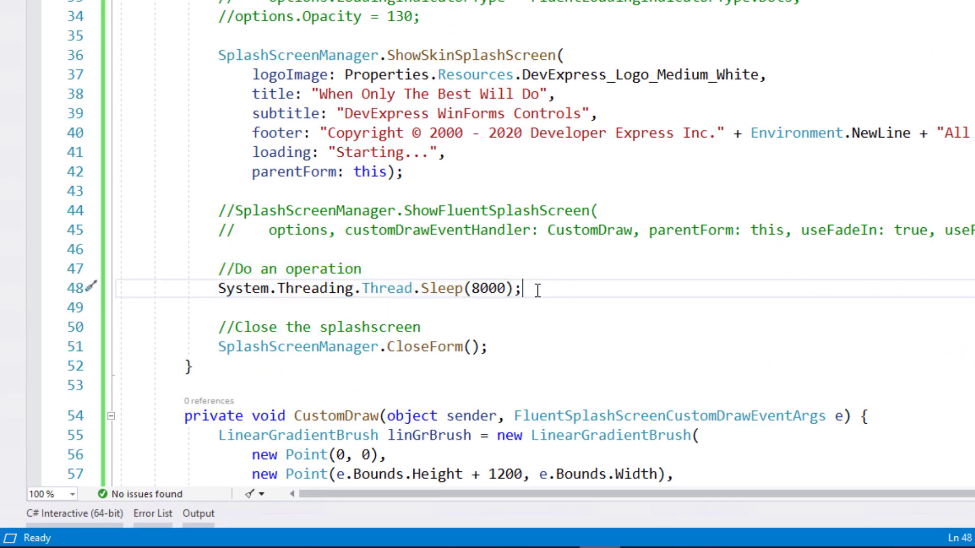
pyautogui.moveTo(531, 296)
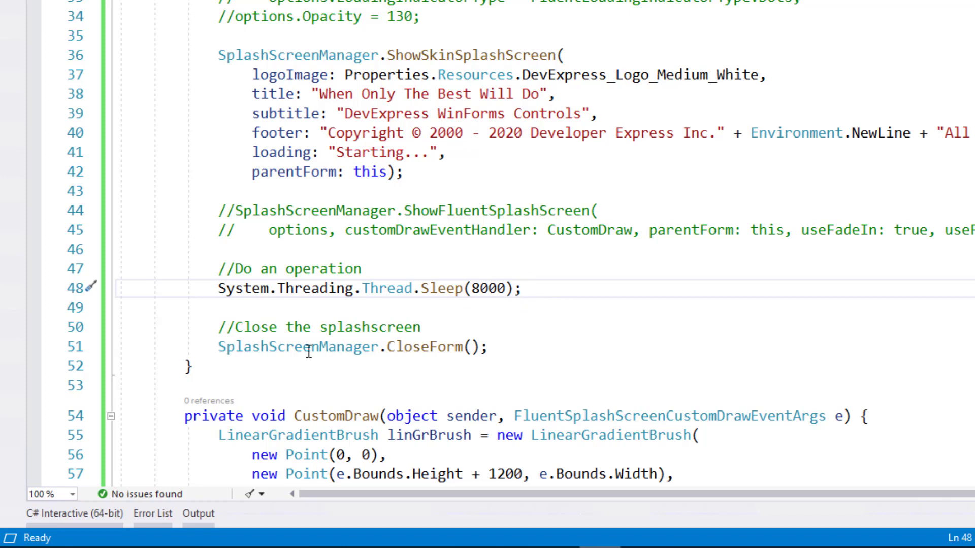
pyautogui.doubleClick(440, 287)
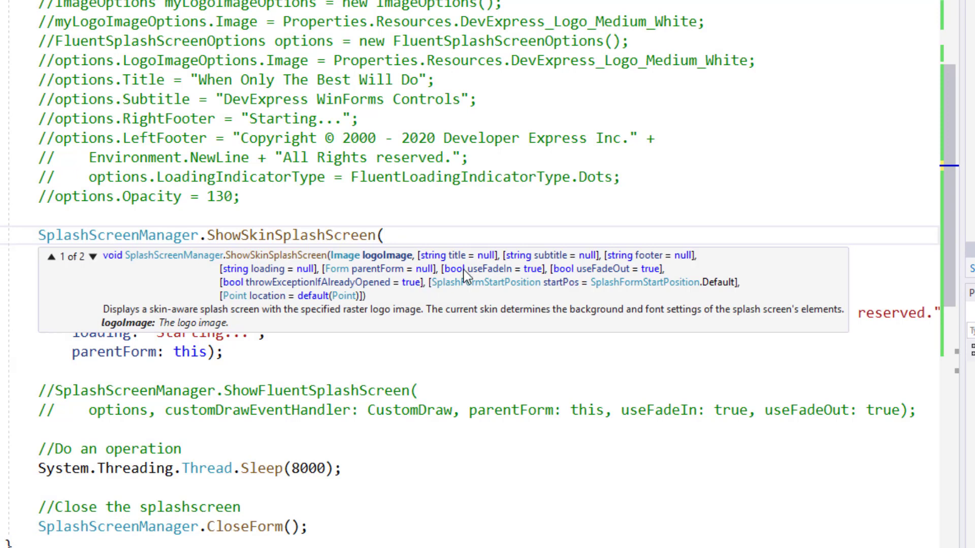
pyautogui.moveTo(238, 324)
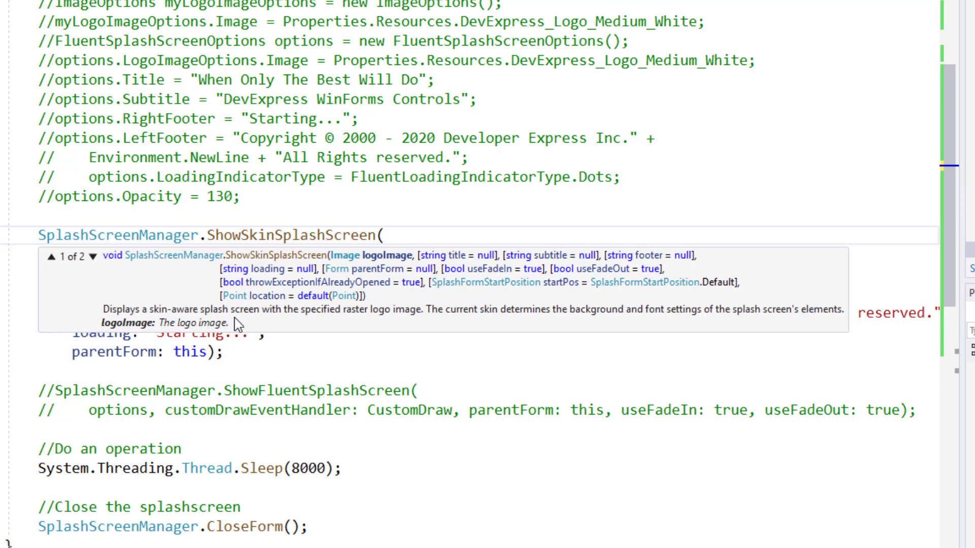
pyautogui.moveTo(193, 353)
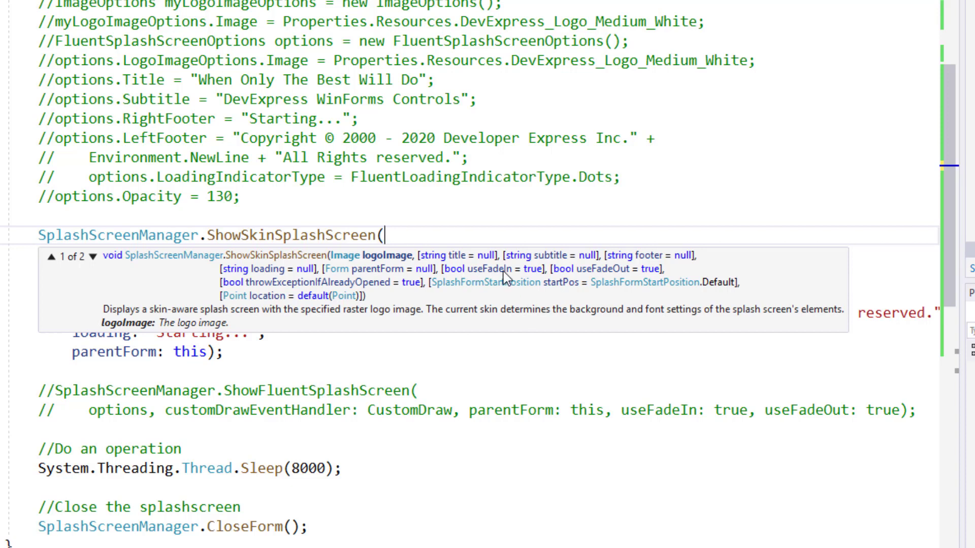
pyautogui.moveTo(610, 276)
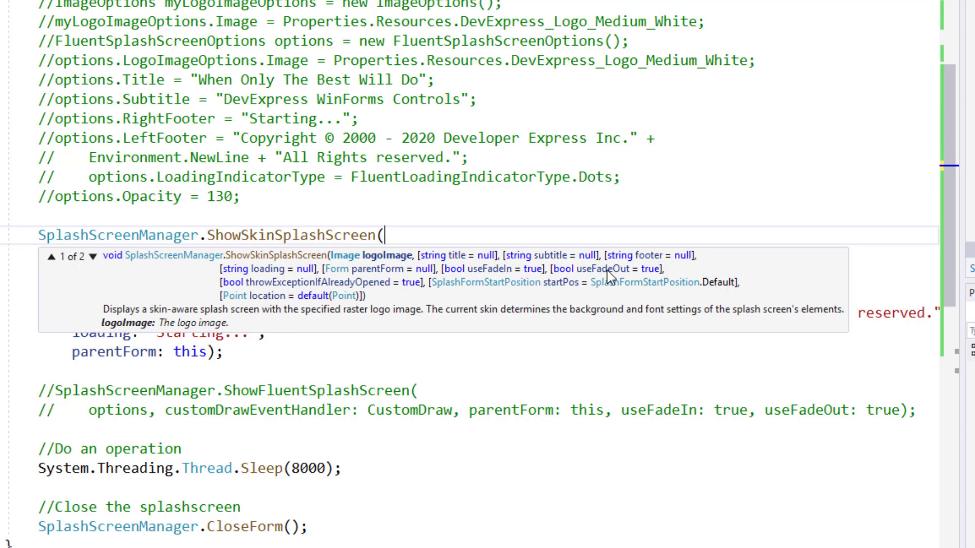
pyautogui.moveTo(329, 293)
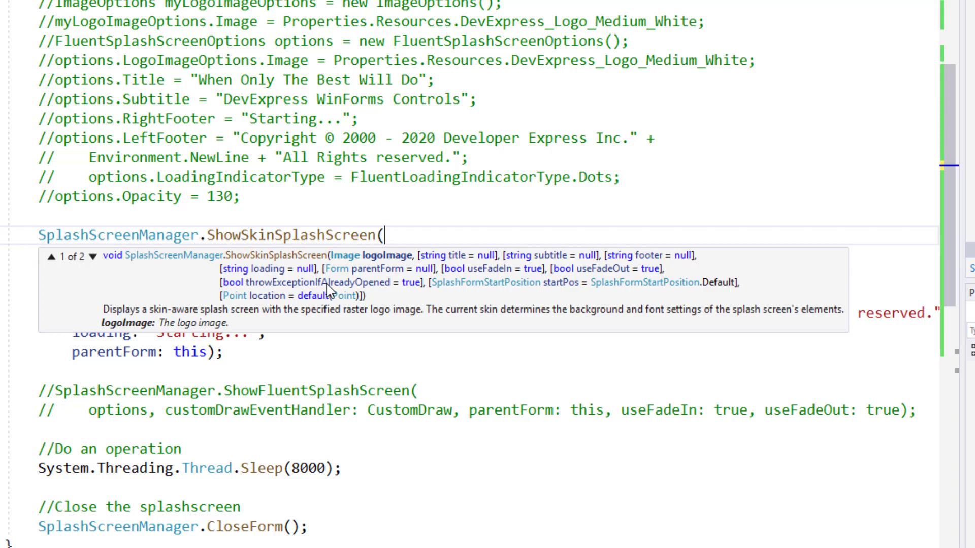
pyautogui.moveTo(328, 294)
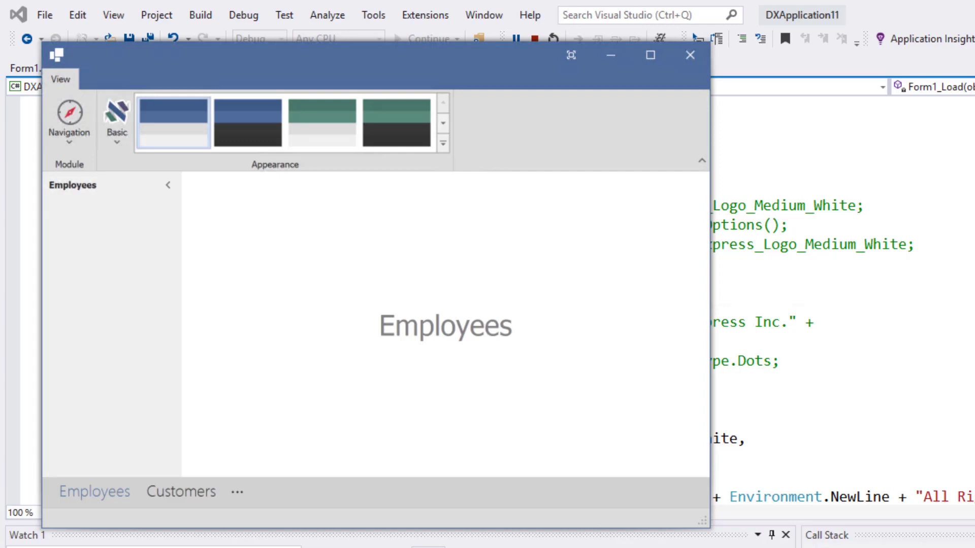
pyautogui.click(690, 55)
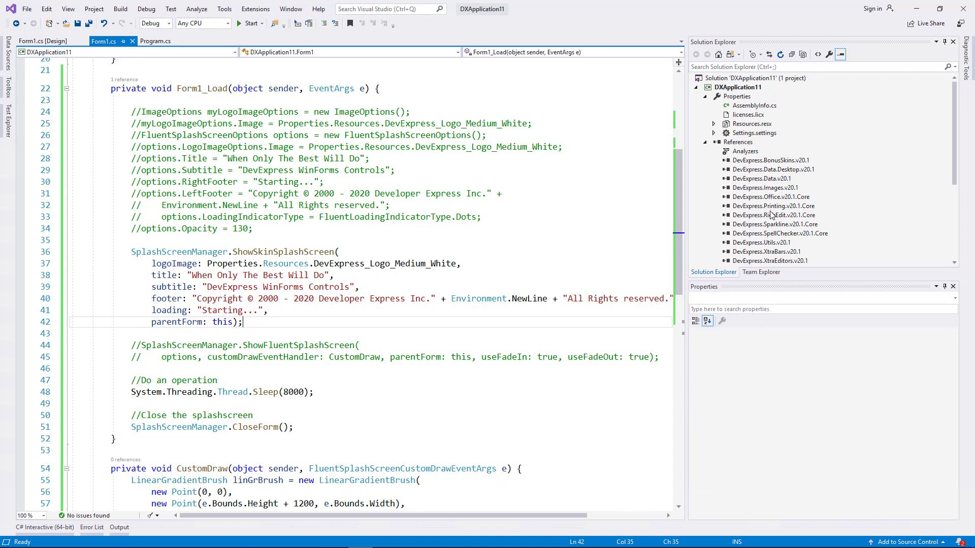
pyautogui.moveTo(746, 94)
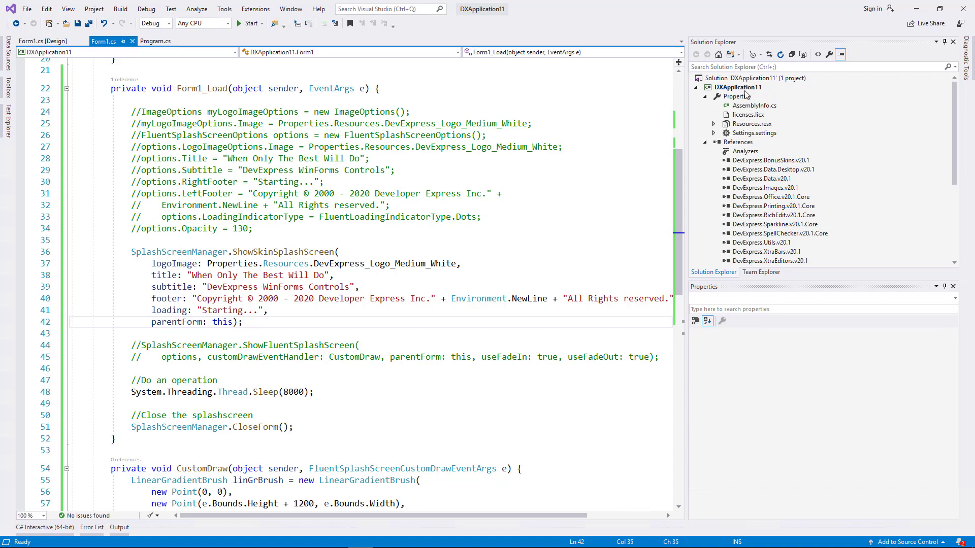
# Step: In DevExpress Project Settings for DXApplication11, choose The Bezier skin with the Cherry Ink palette
pyautogui.rightClick(741, 88)
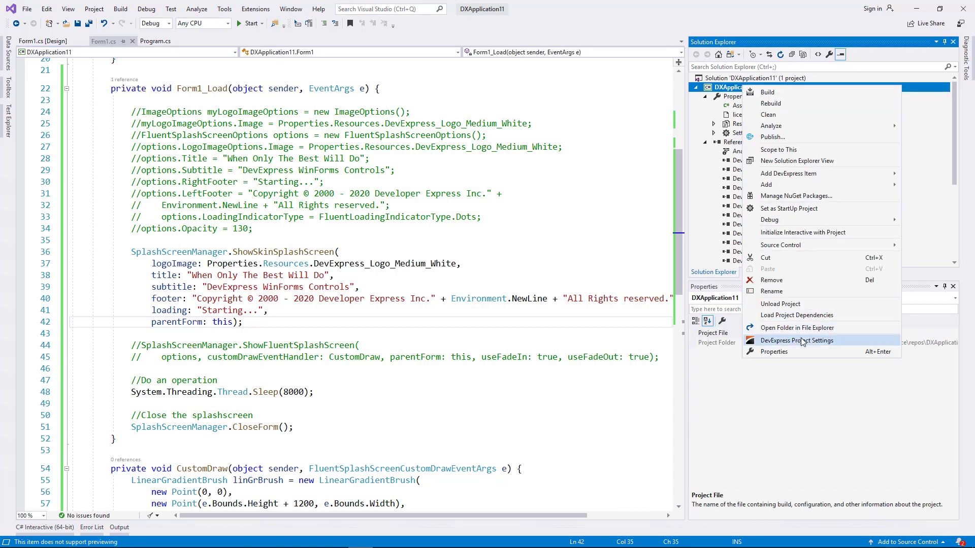
pyautogui.click(797, 340)
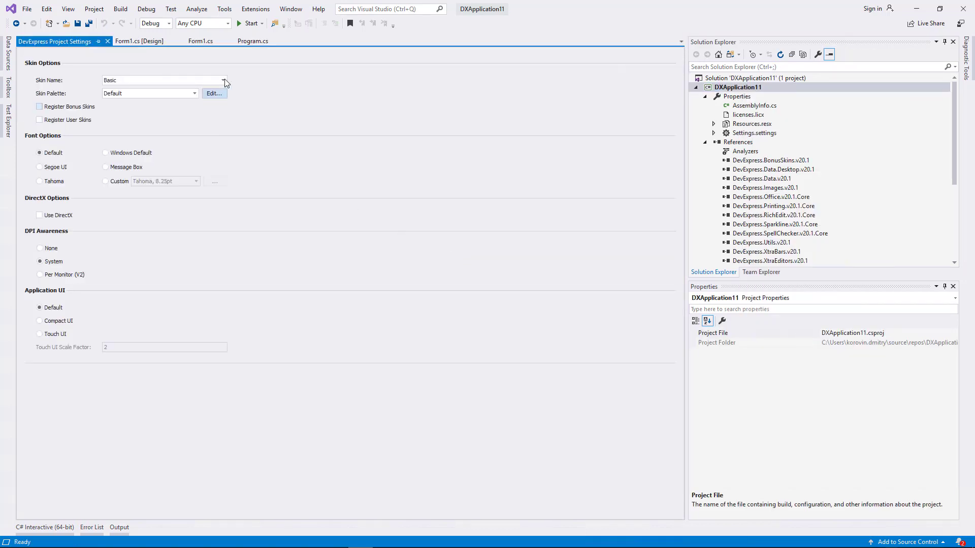
pyautogui.click(223, 81)
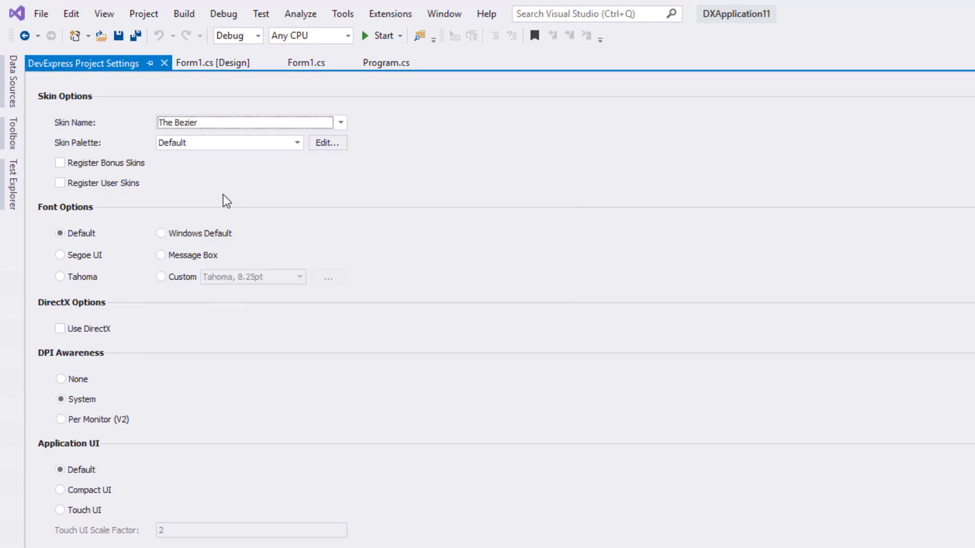
pyautogui.click(296, 142)
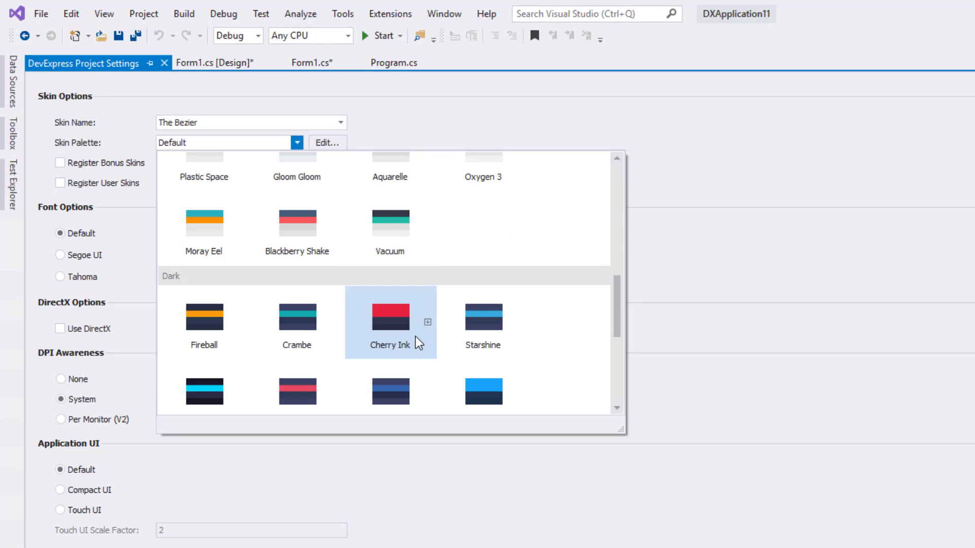
pyautogui.click(390, 317)
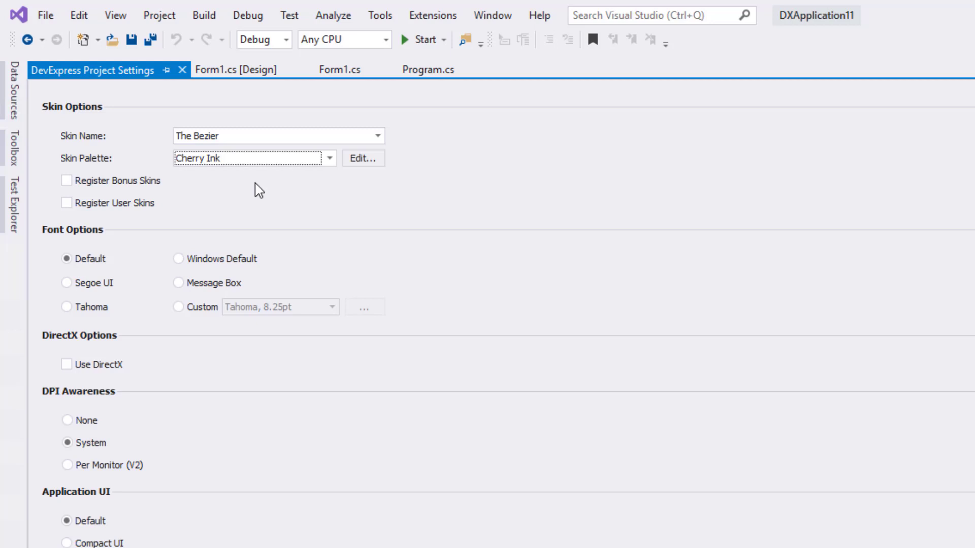
# Step: Change the project skin to Office 2019 Black with the Amber palette
pyautogui.click(376, 135)
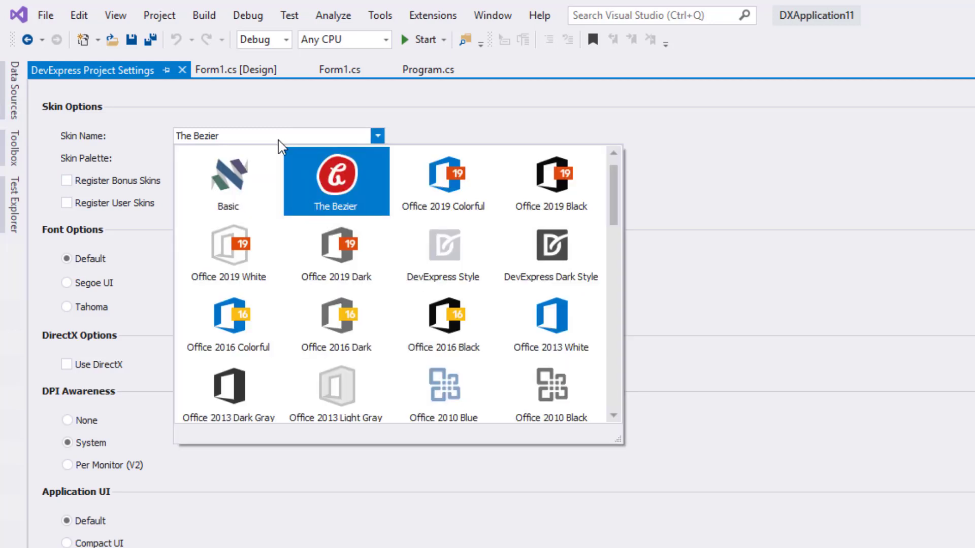
pyautogui.click(549, 180)
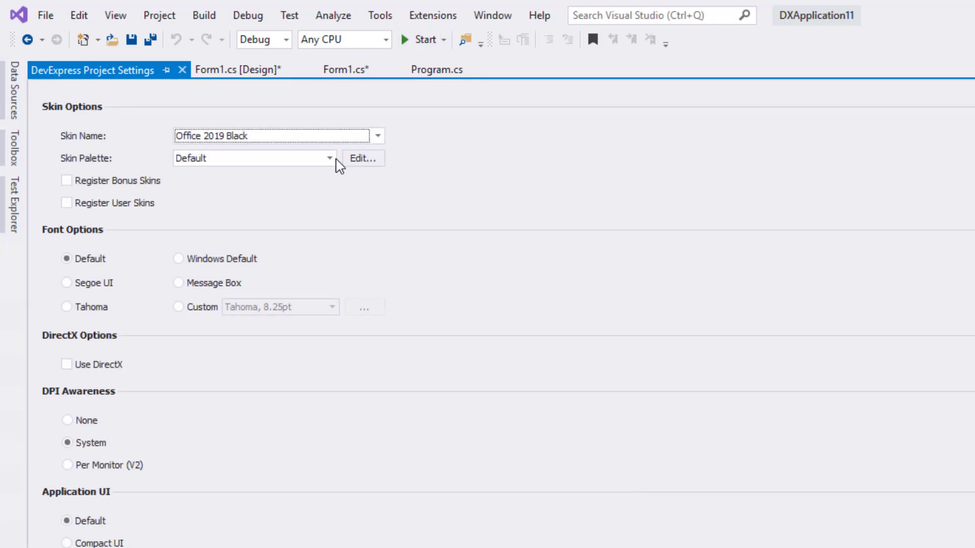
pyautogui.click(329, 159)
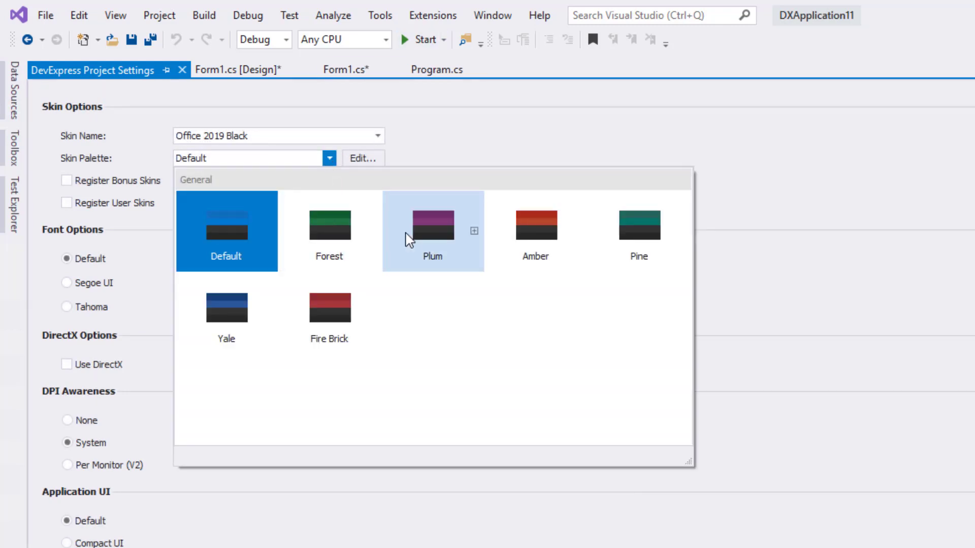
pyautogui.click(535, 225)
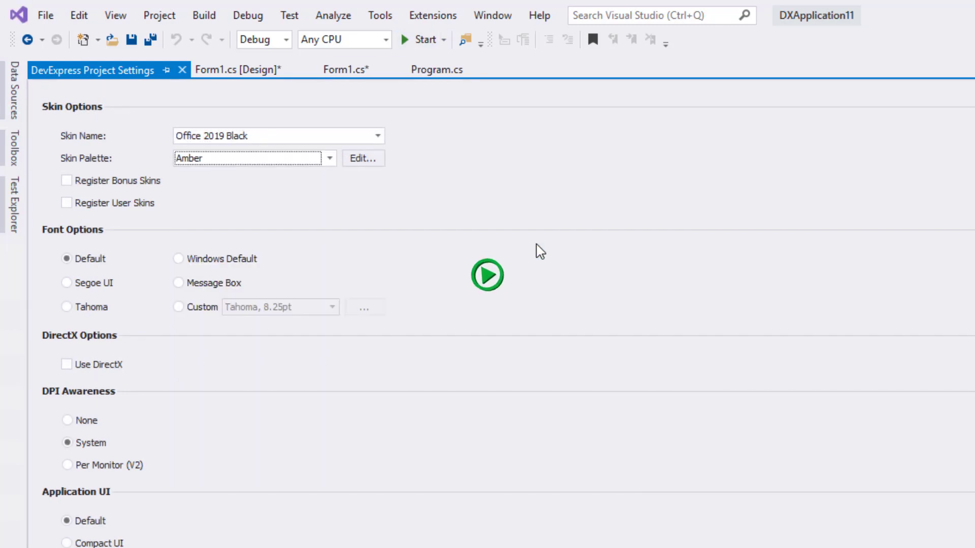
pyautogui.click(487, 276)
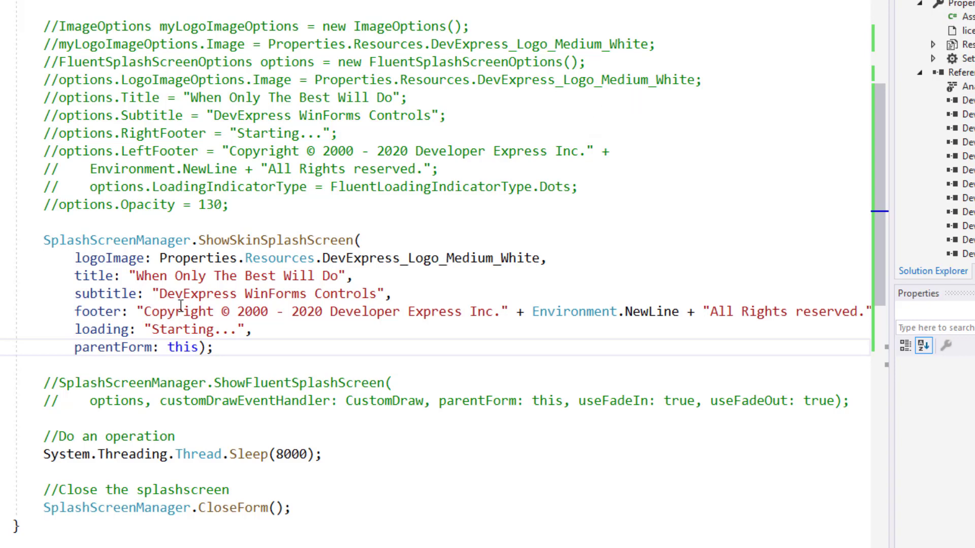
# Step: Place the caret inside the ShowSkinSplashScreen call's arguments in Form1.cs
pyautogui.click(44, 240)
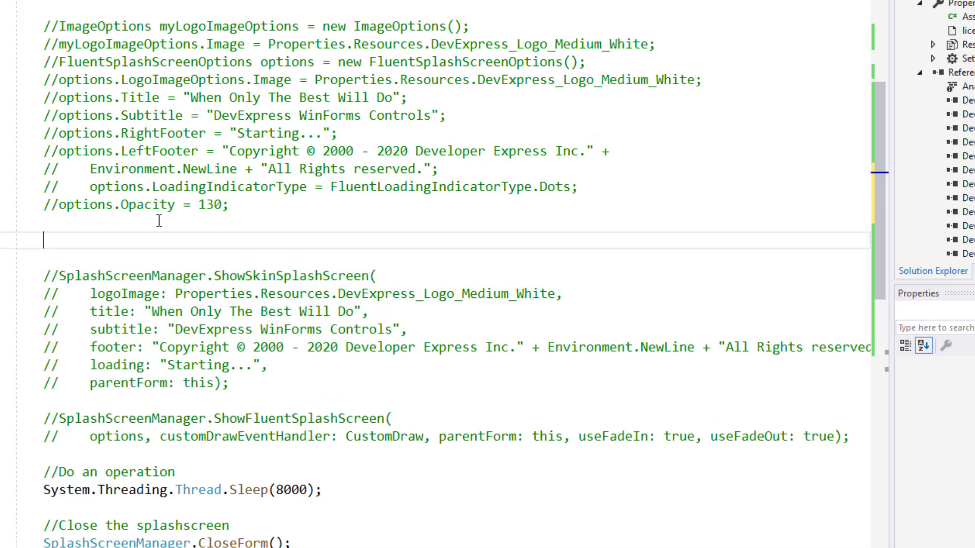
pyautogui.write('SplashScreenManager.')
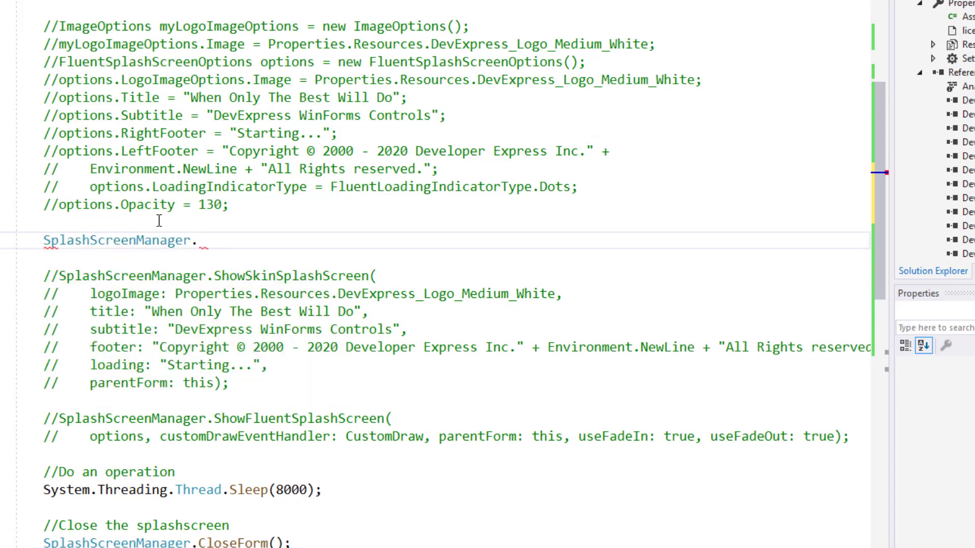
pyautogui.write('ShowFluentSplashScreen()')
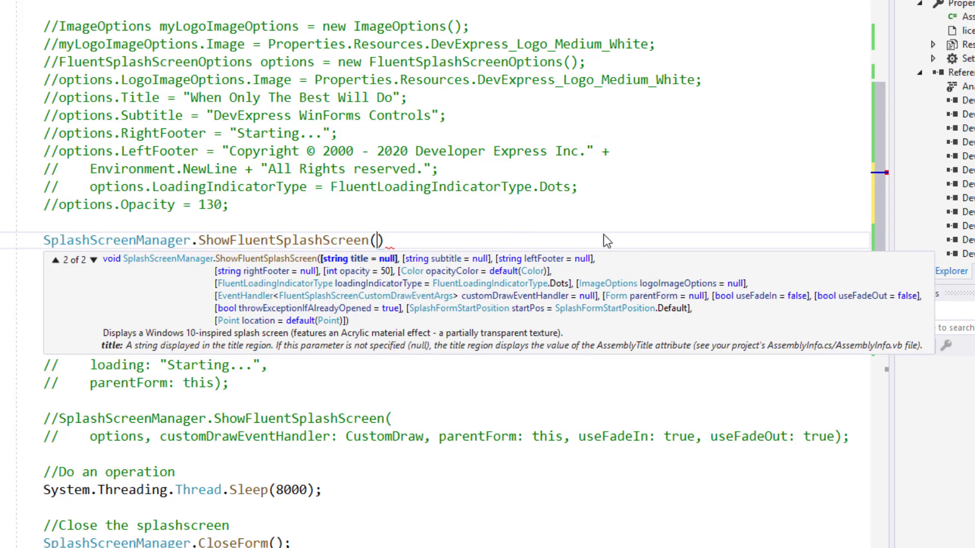
pyautogui.moveTo(426, 276)
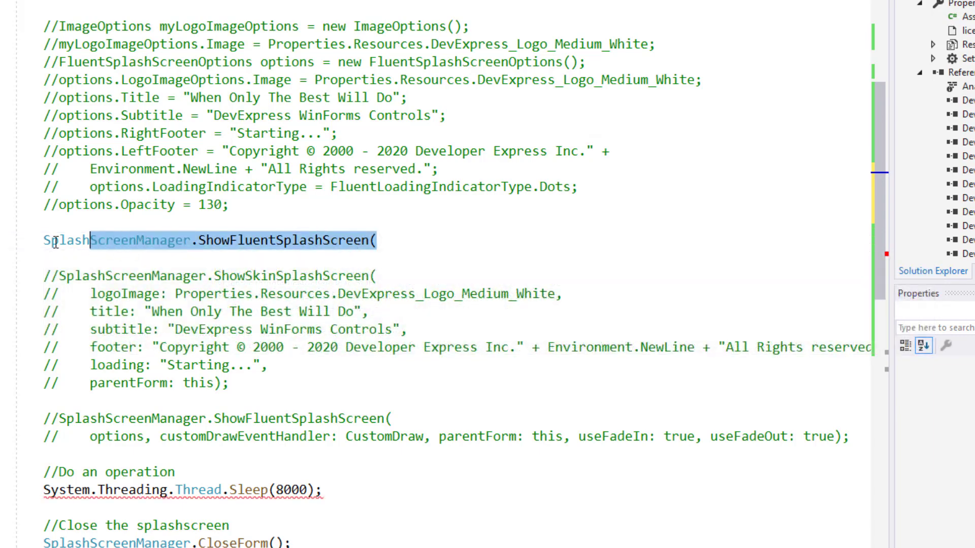
pyautogui.press('Delete')
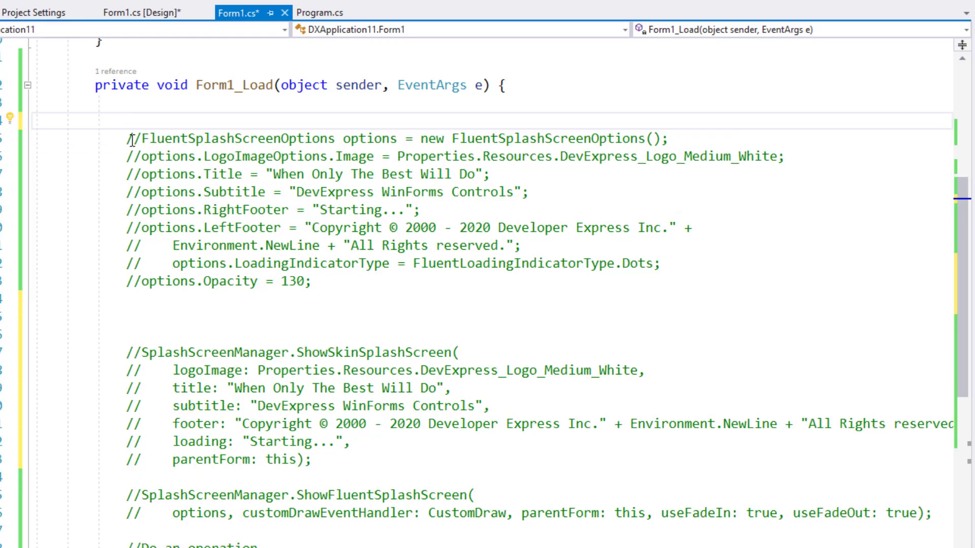
# Step: Uncomment the FluentSplashScreenOptions block and start the options opacity-color line
pyautogui.moveTo(129, 140); pyautogui.dragTo(314, 282)
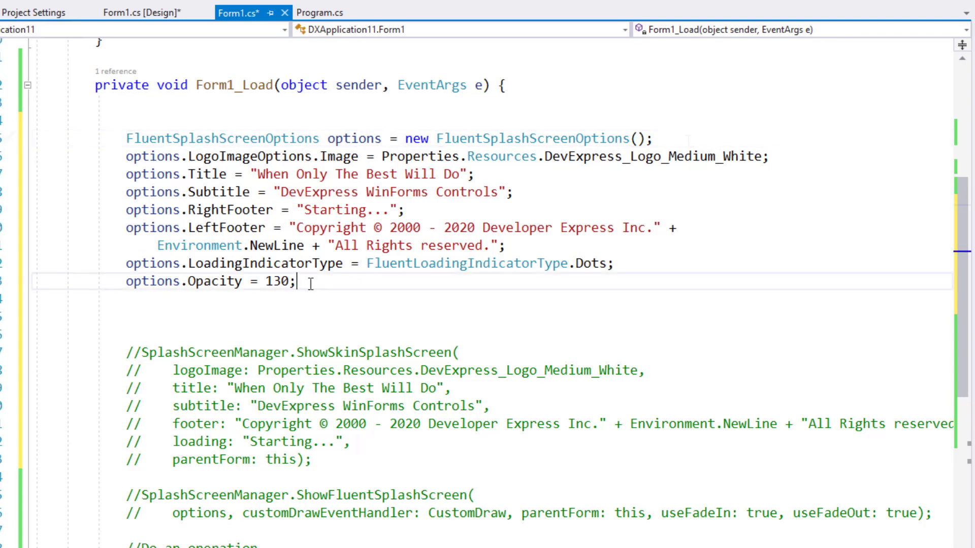
pyautogui.write('options.OpacityColor = Color.DarkOrange;')
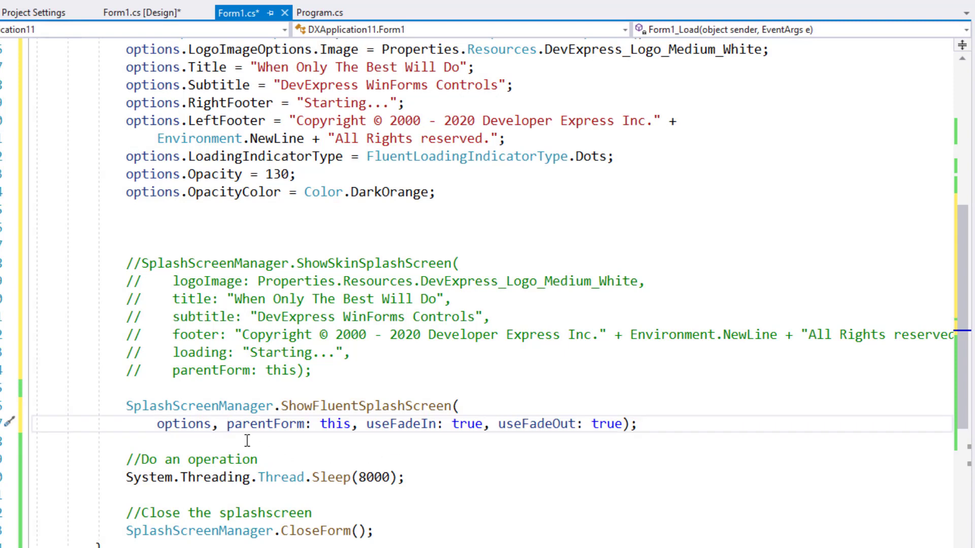
pyautogui.moveTo(334, 425)
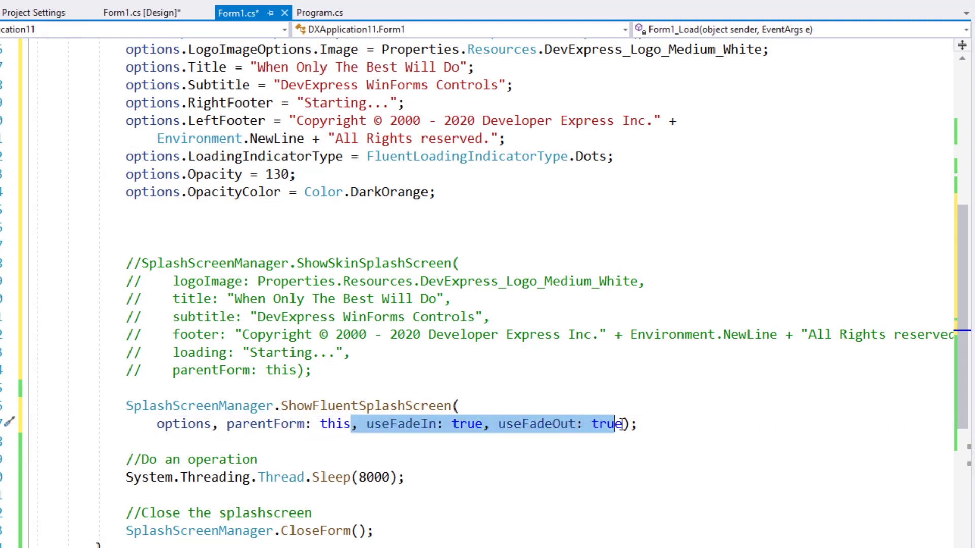
# Step: Move useFadeIn: true, useFadeOut: true after the parentForm: this argument in ShowFluentSplashScreen
pyautogui.press('Delete')
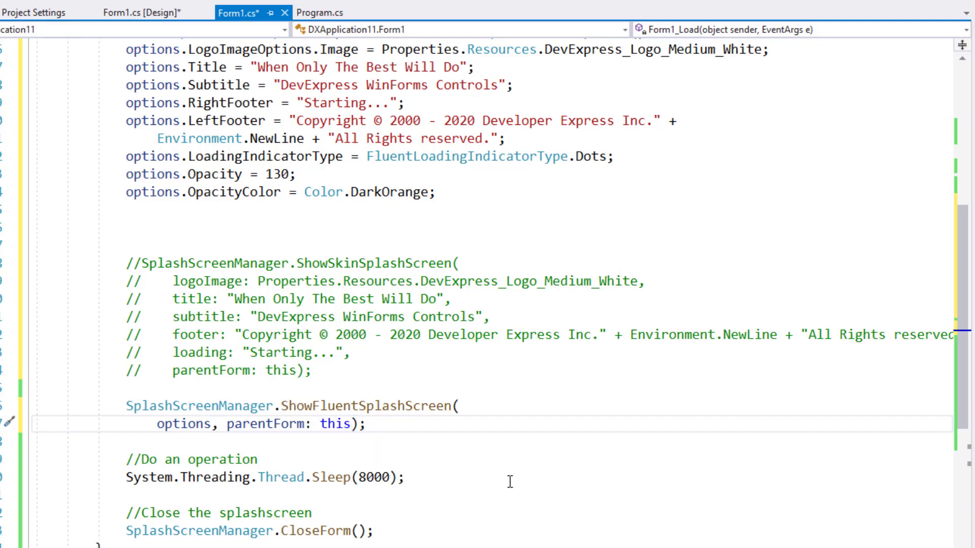
pyautogui.click(354, 425)
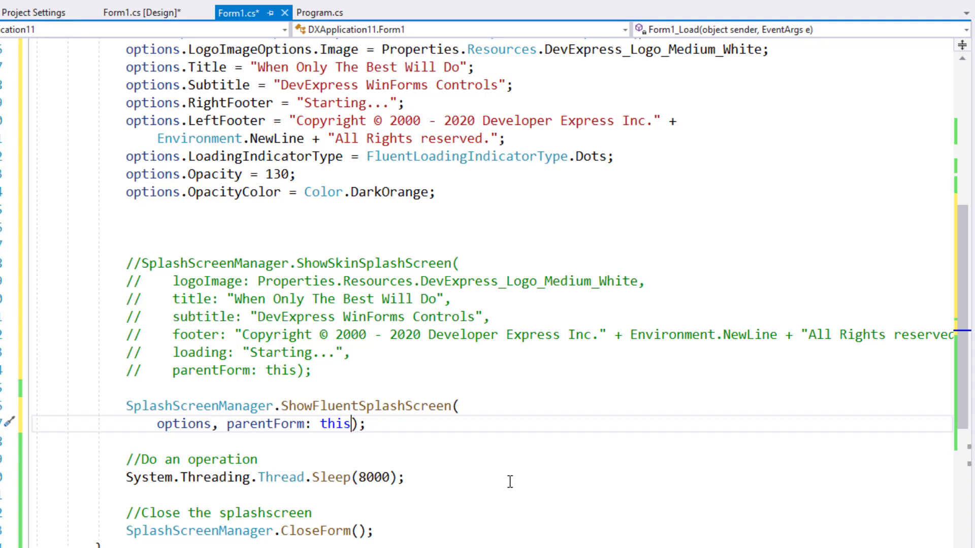
pyautogui.write(', useFadeIn: true, useFadeOut: true')
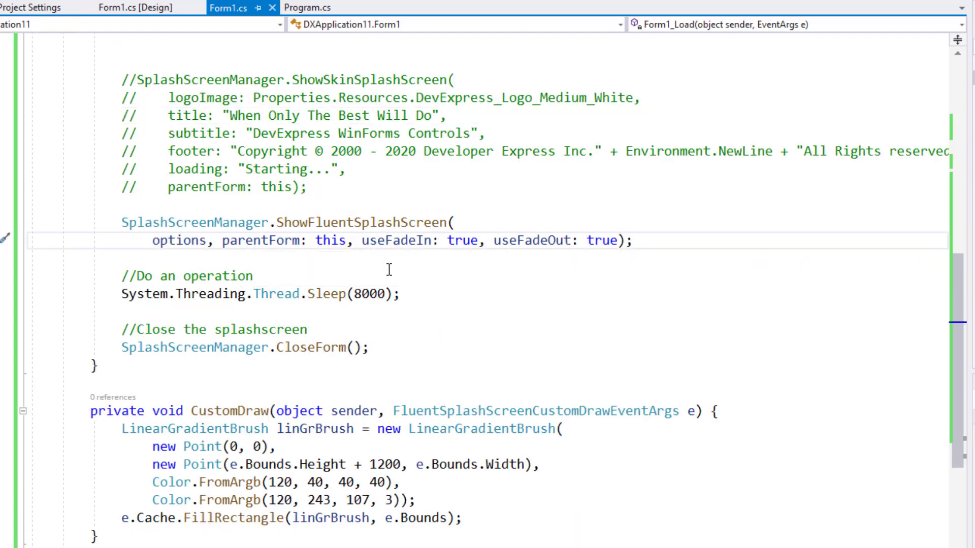
# Step: Add customDrawEventHandler: CustomDraw to the ShowFluentSplashScreen call
pyautogui.write('custo')
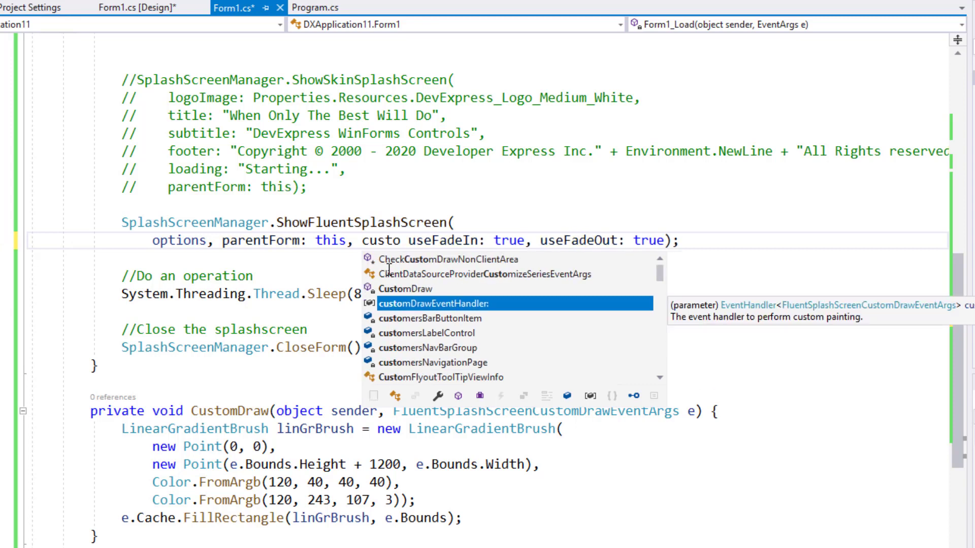
pyautogui.press('Tab')
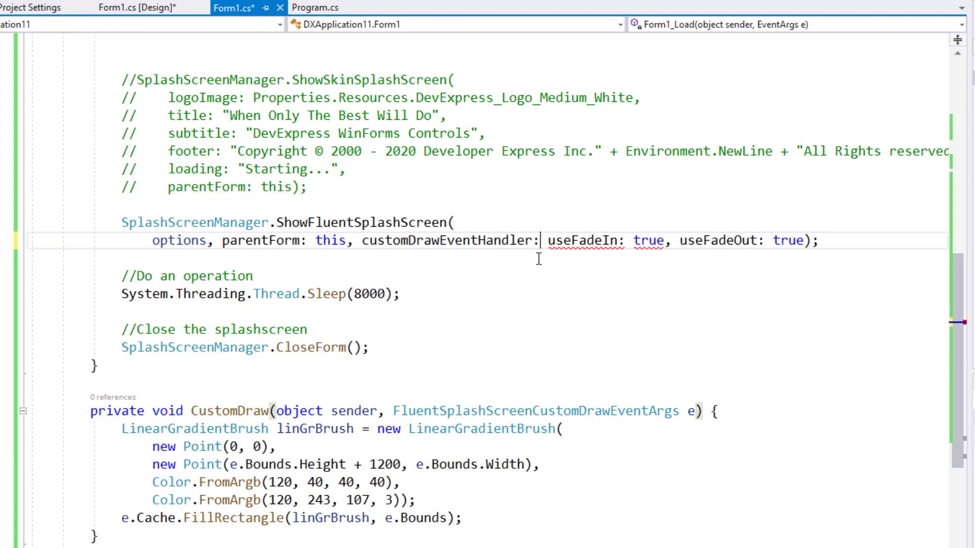
pyautogui.write('CustomDraw,')
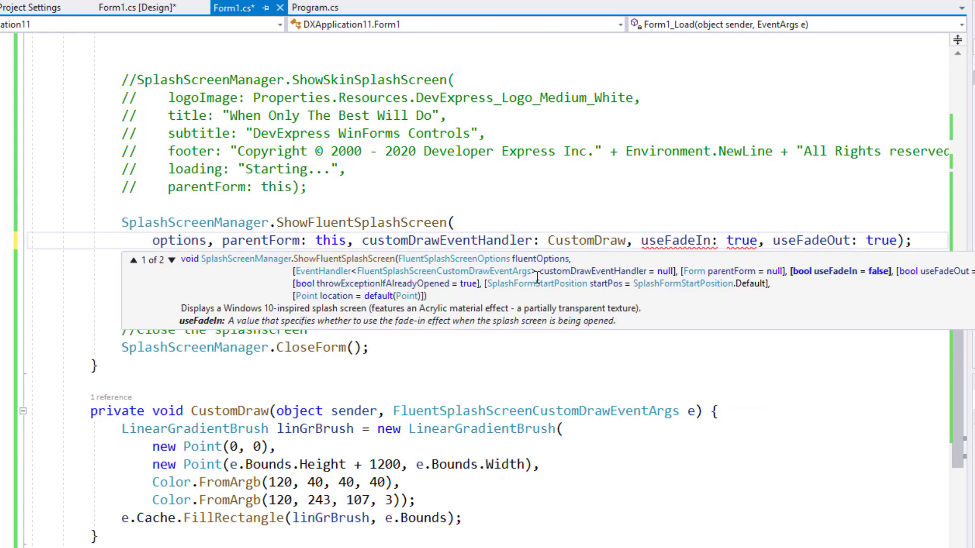
pyautogui.scroll(-3)
pyautogui.write('Color.Maroon')
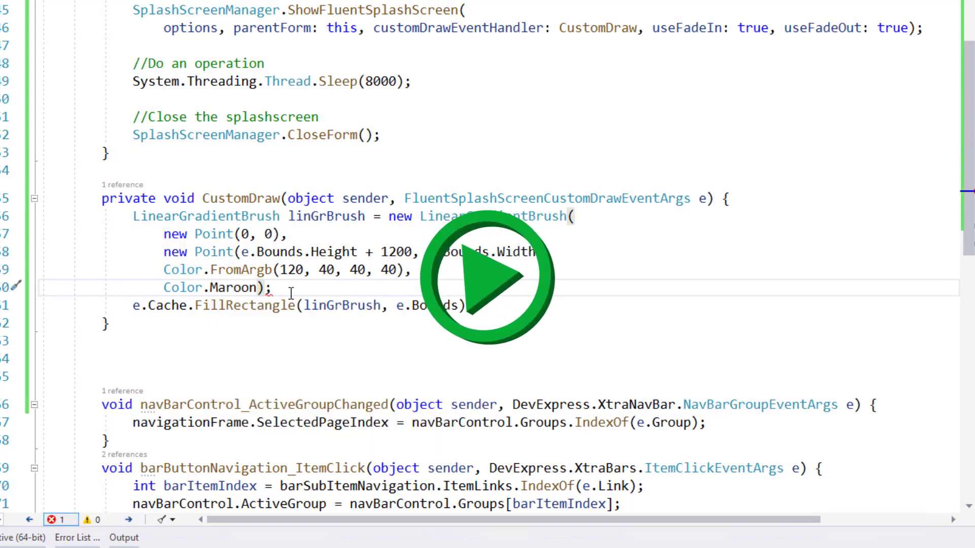
# Step: Run the app to preview the dark-to-maroon gradient splash screen
pyautogui.click(489, 276)
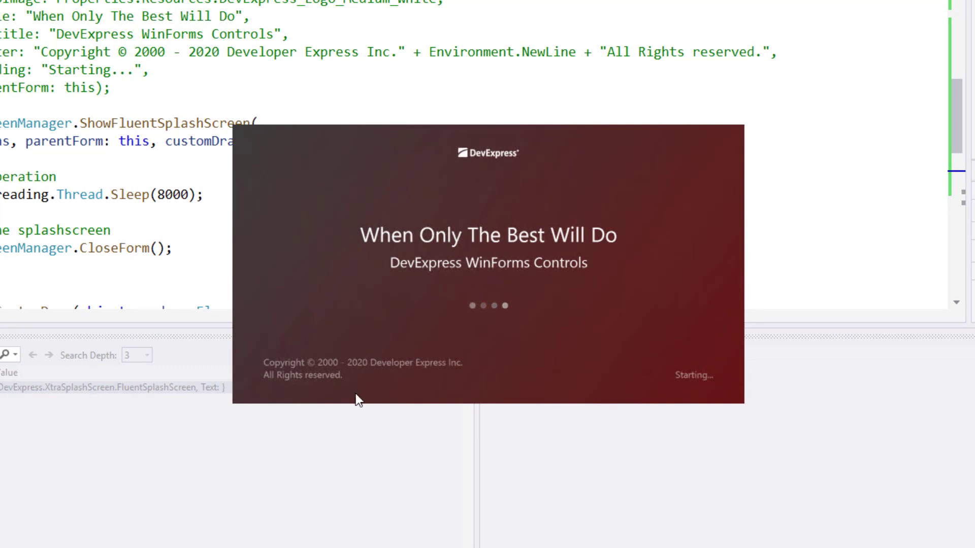
pyautogui.moveTo(345, 400)
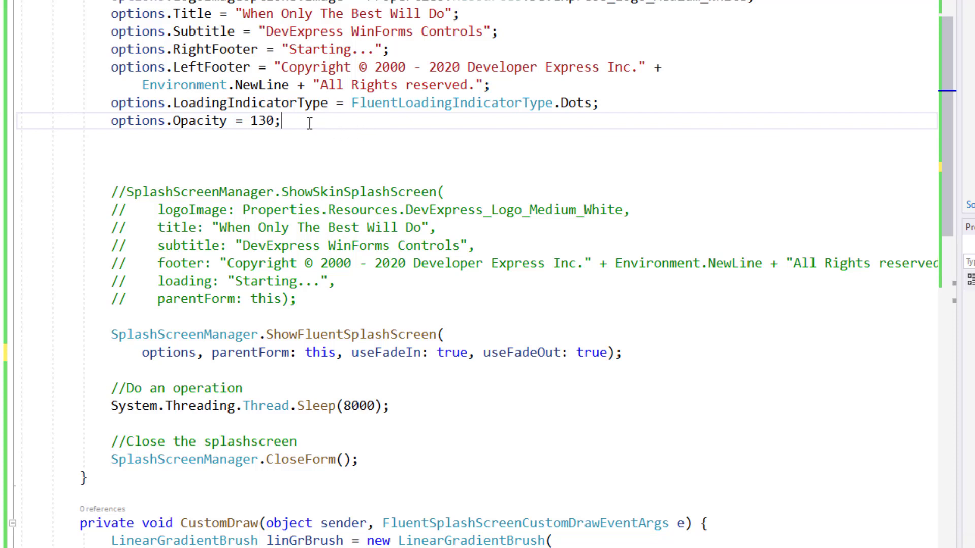
# Step: Add options.OpacityColor = Color.DodgerBlue; below the opacity setting via IntelliSense
pyautogui.write('options.')
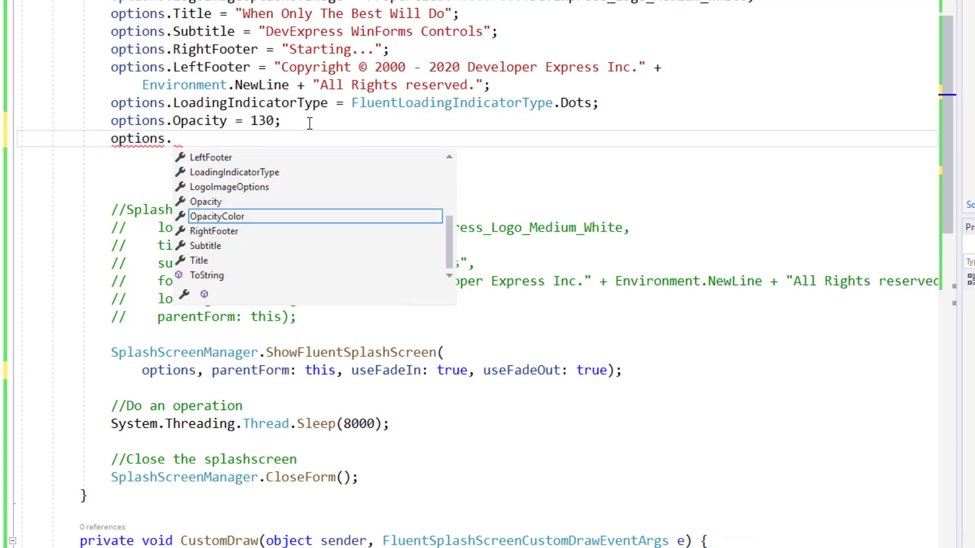
pyautogui.write('OpacityColor = D')
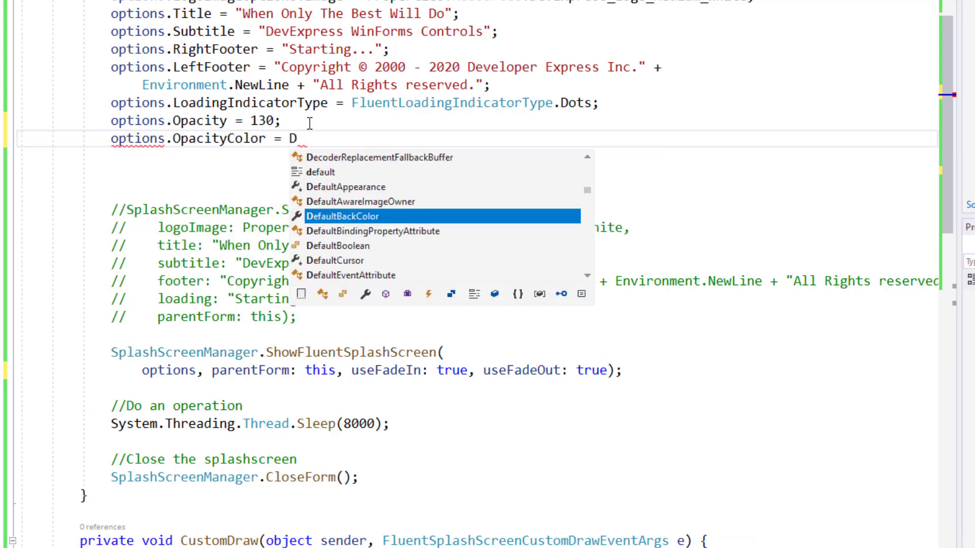
pyautogui.write('odger')
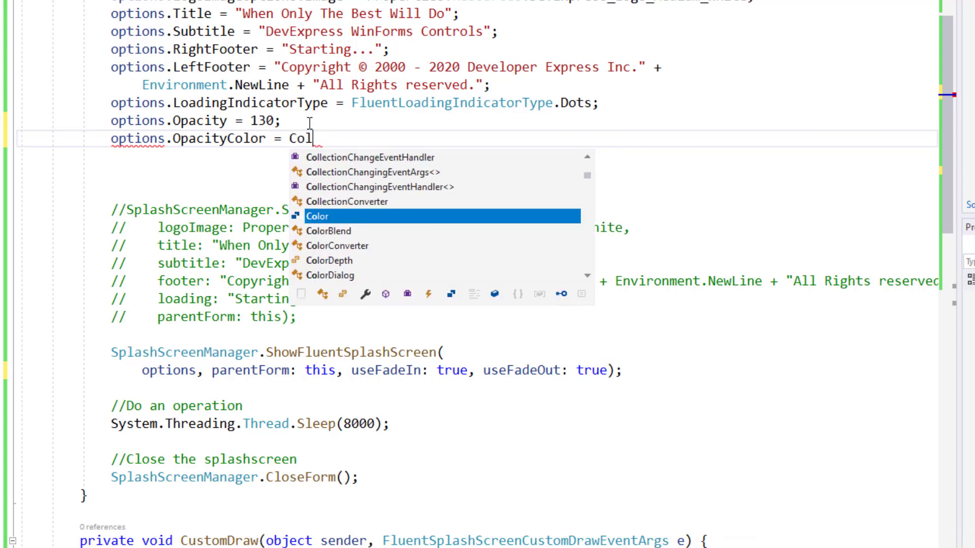
pyautogui.write('.DodgerBlue;')
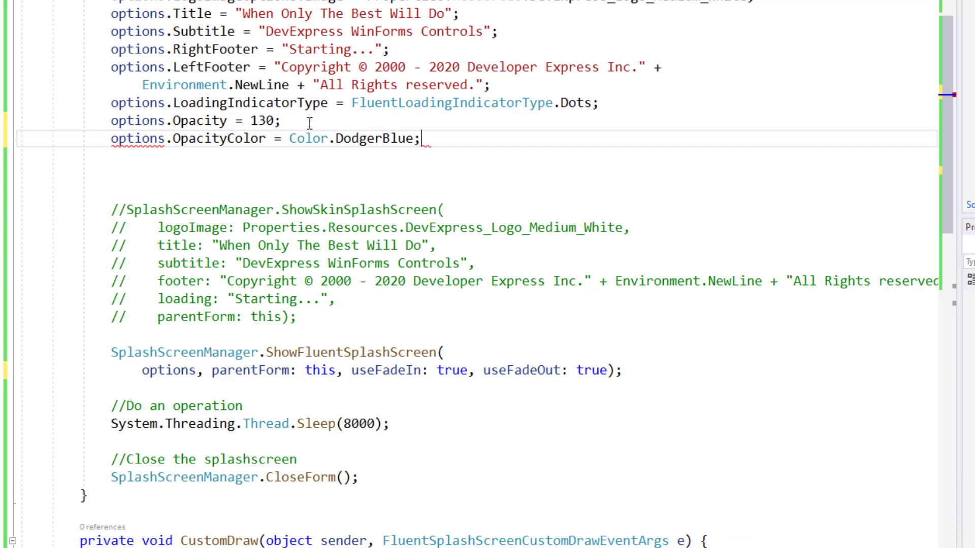